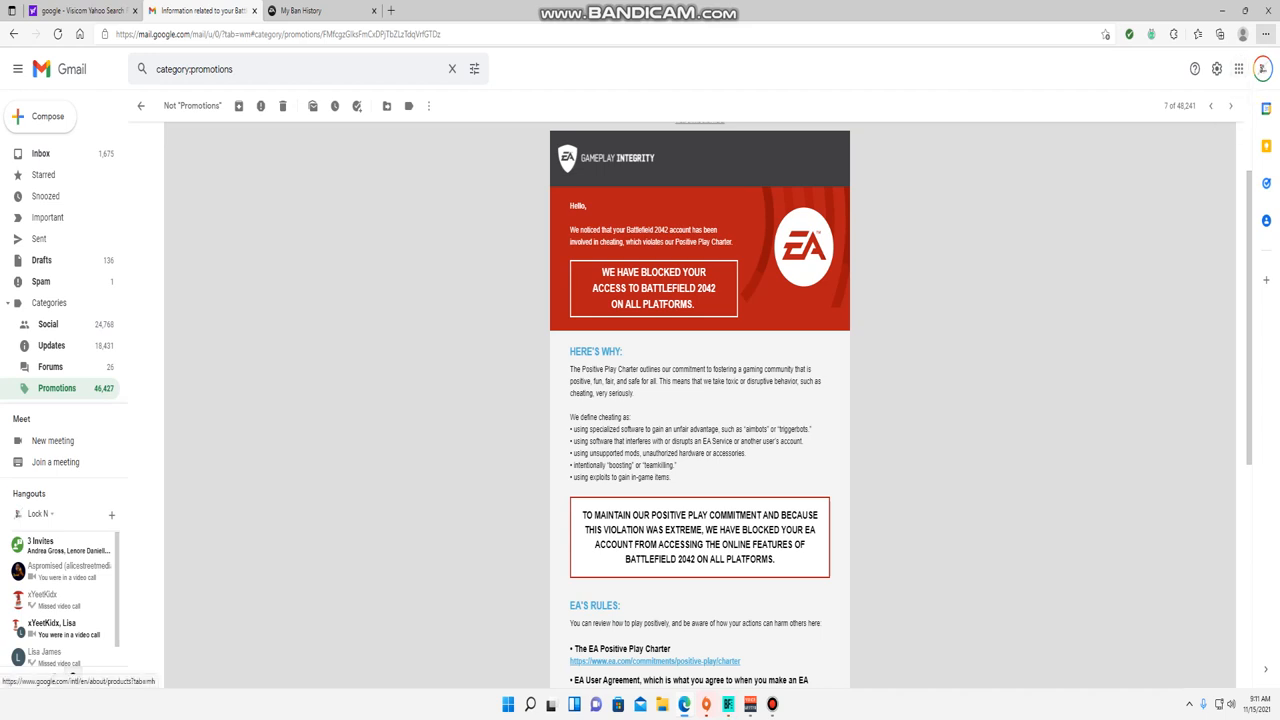
- Switch to the My Ban History tab and review the active Battlefield 2042 ban from 15 Nov 2021
{"action": "left_click", "coordinate": [1258, 40]}
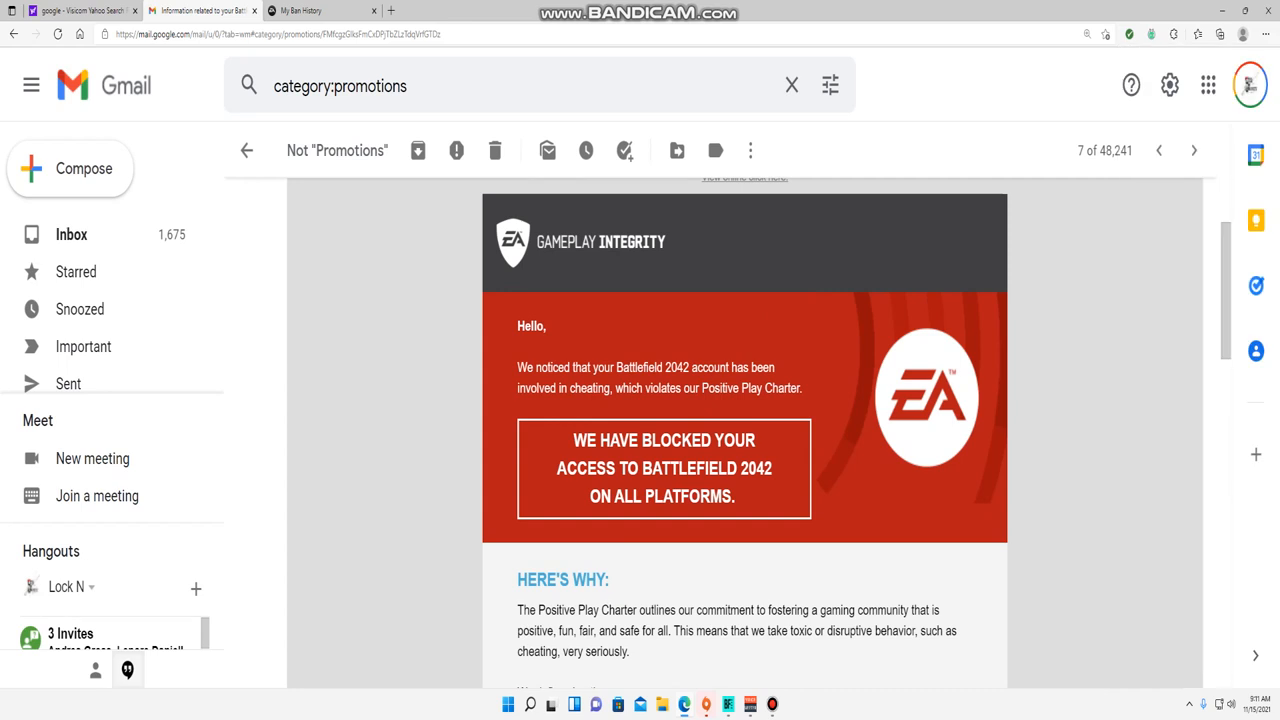
{"action": "scroll", "scroll_direction": "down", "scroll_amount": 3}
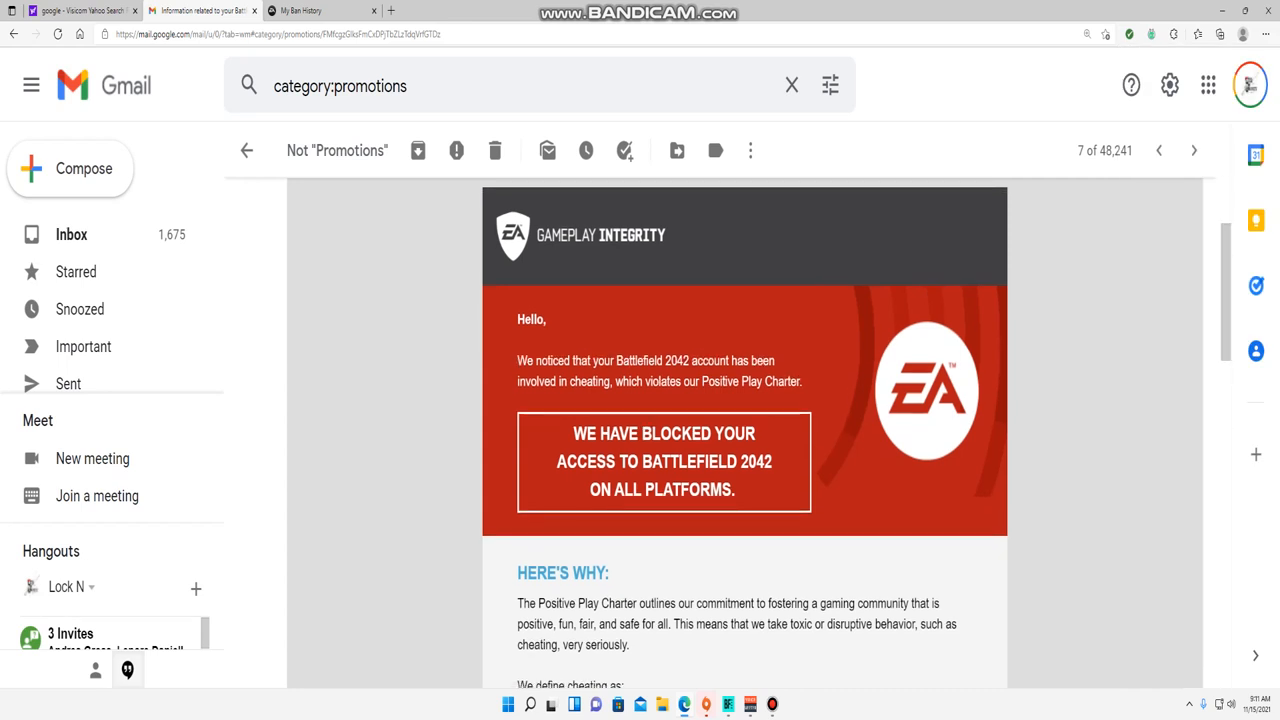
{"action": "scroll", "scroll_direction": "down", "scroll_amount": 3}
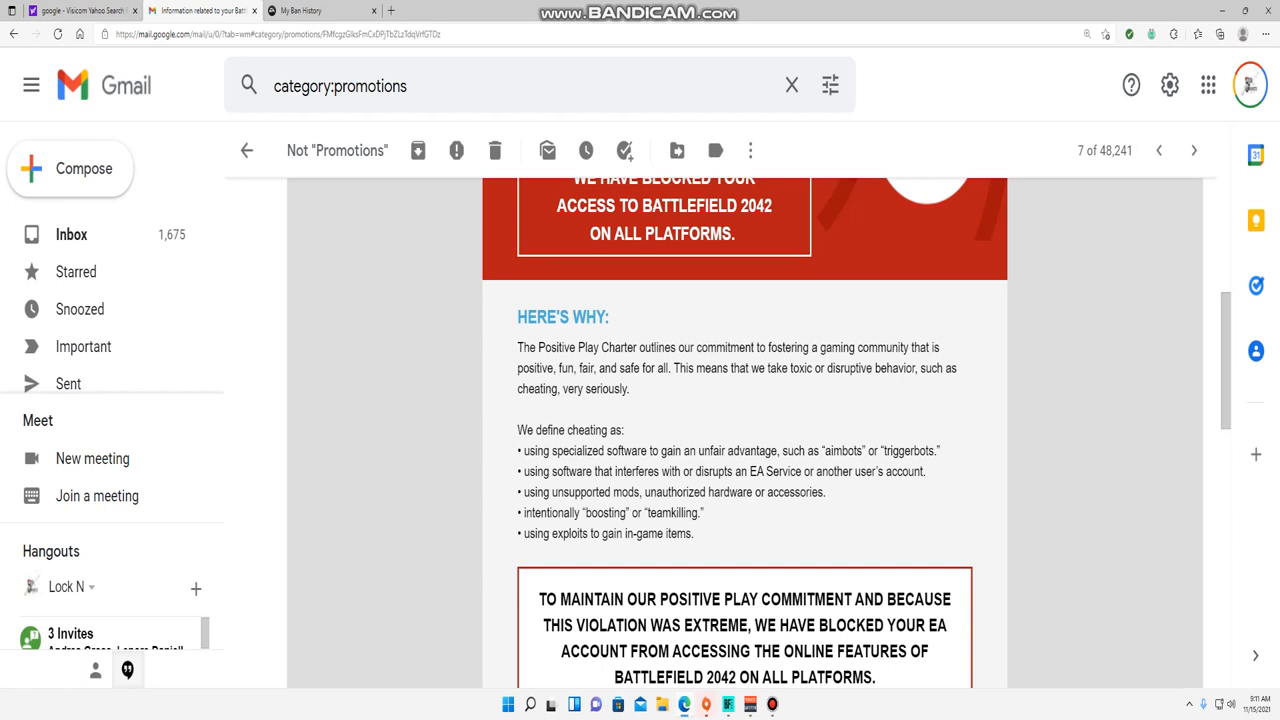
{"action": "scroll", "scroll_direction": "down", "scroll_amount": 3}
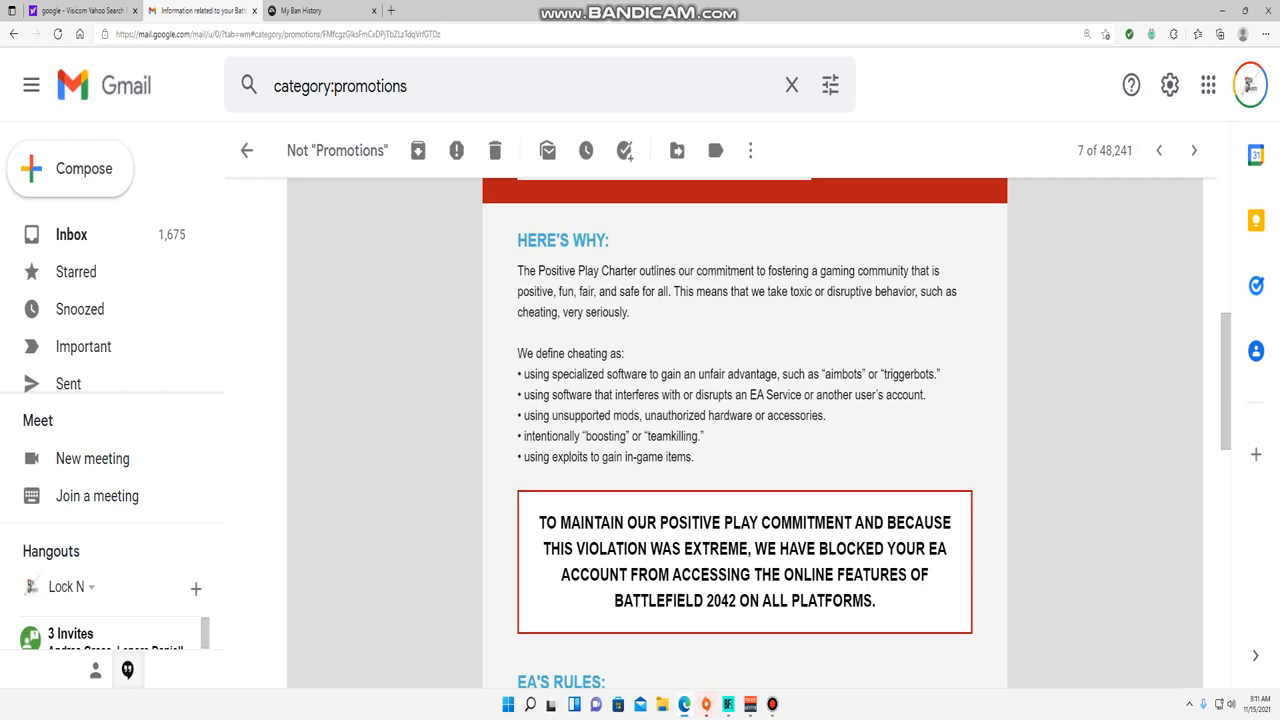
{"action": "scroll", "scroll_direction": "down", "scroll_amount": 3}
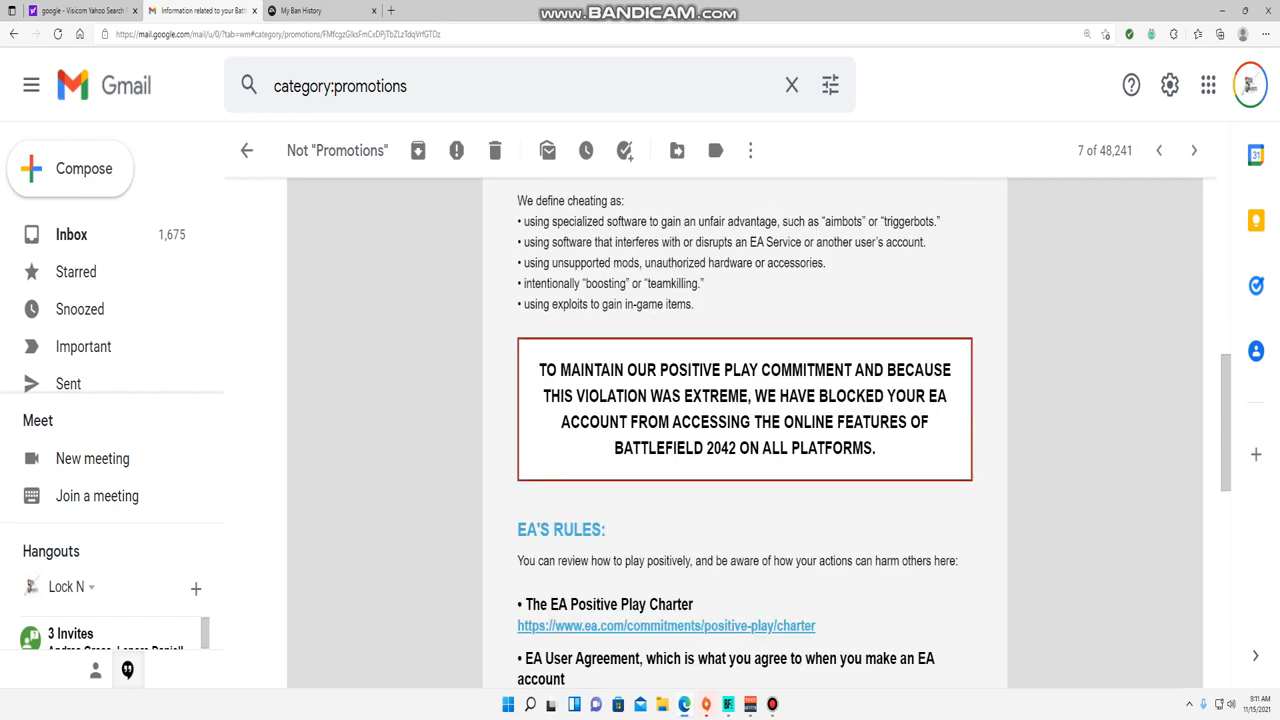
{"action": "scroll", "scroll_direction": "down", "scroll_amount": 3}
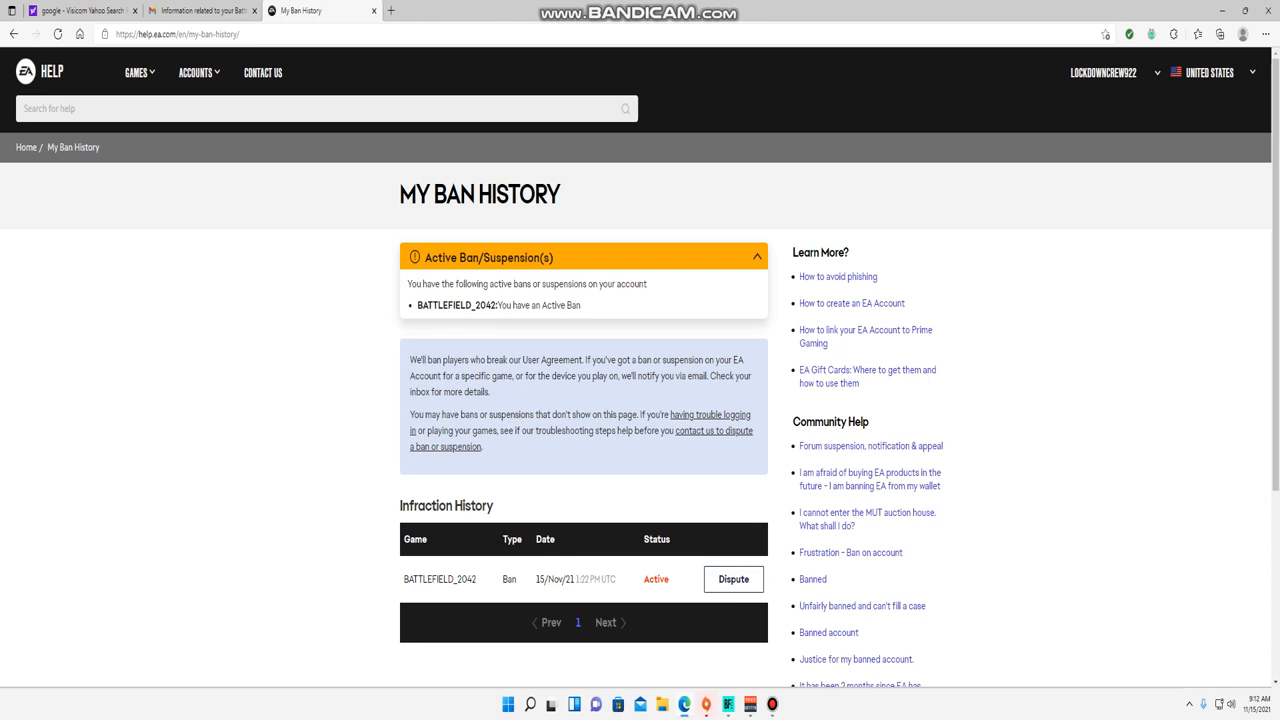
- Scroll through the falsely-banned thread and Madden rules pages, then return to the EA ban email
{"action": "scroll", "scroll_direction": "down", "scroll_amount": 3}
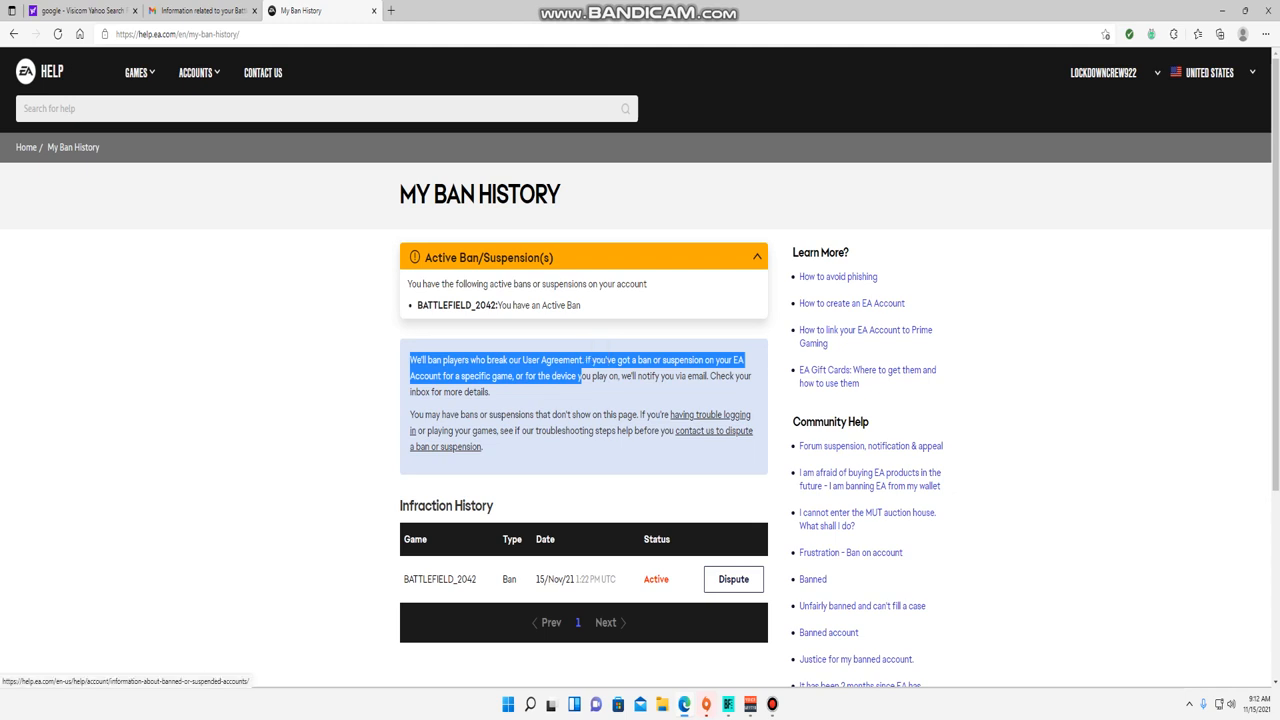
{"action": "scroll", "scroll_direction": "down", "scroll_amount": 3}
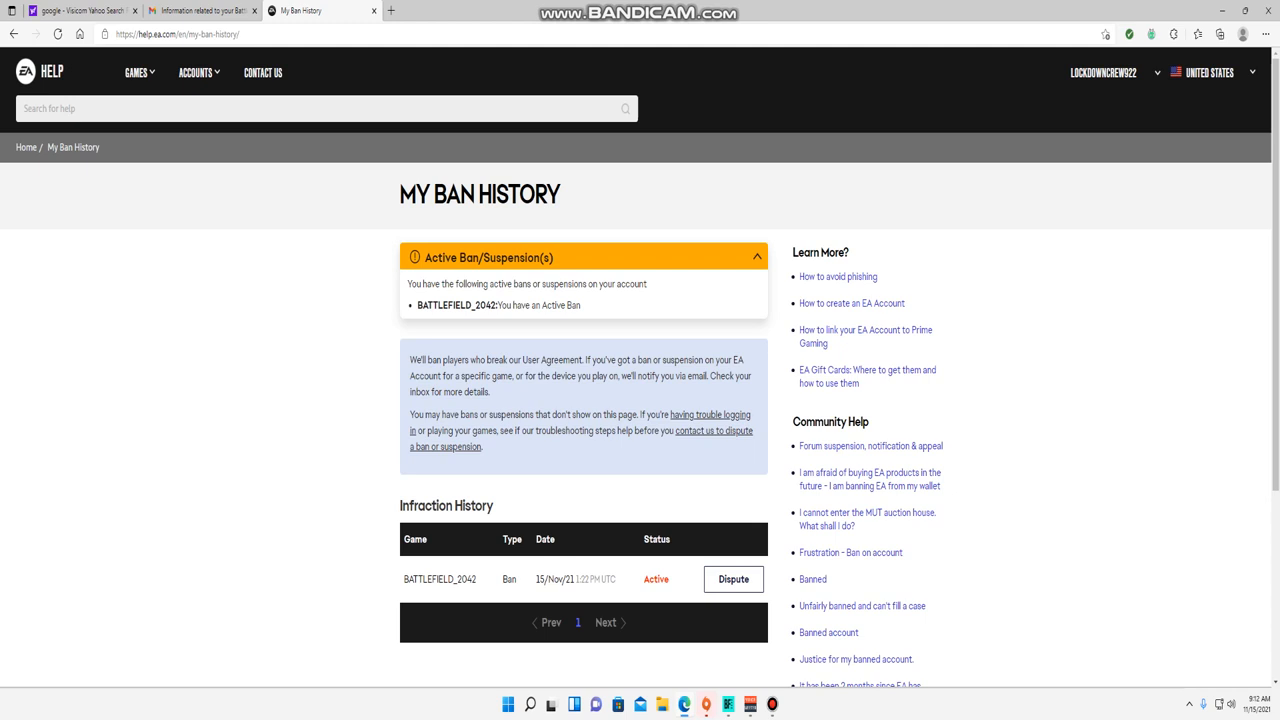
{"action": "scroll", "scroll_direction": "down", "scroll_amount": 3}
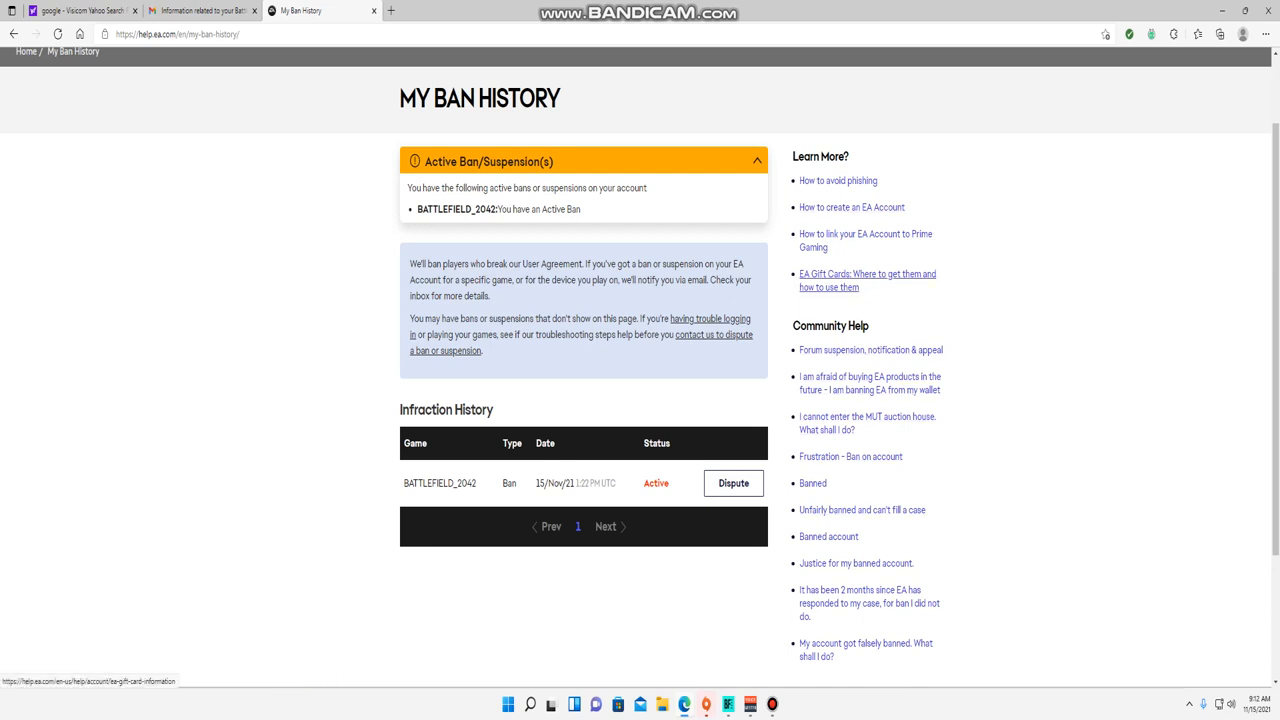
{"action": "mouse_move", "coordinate": [869, 383]}
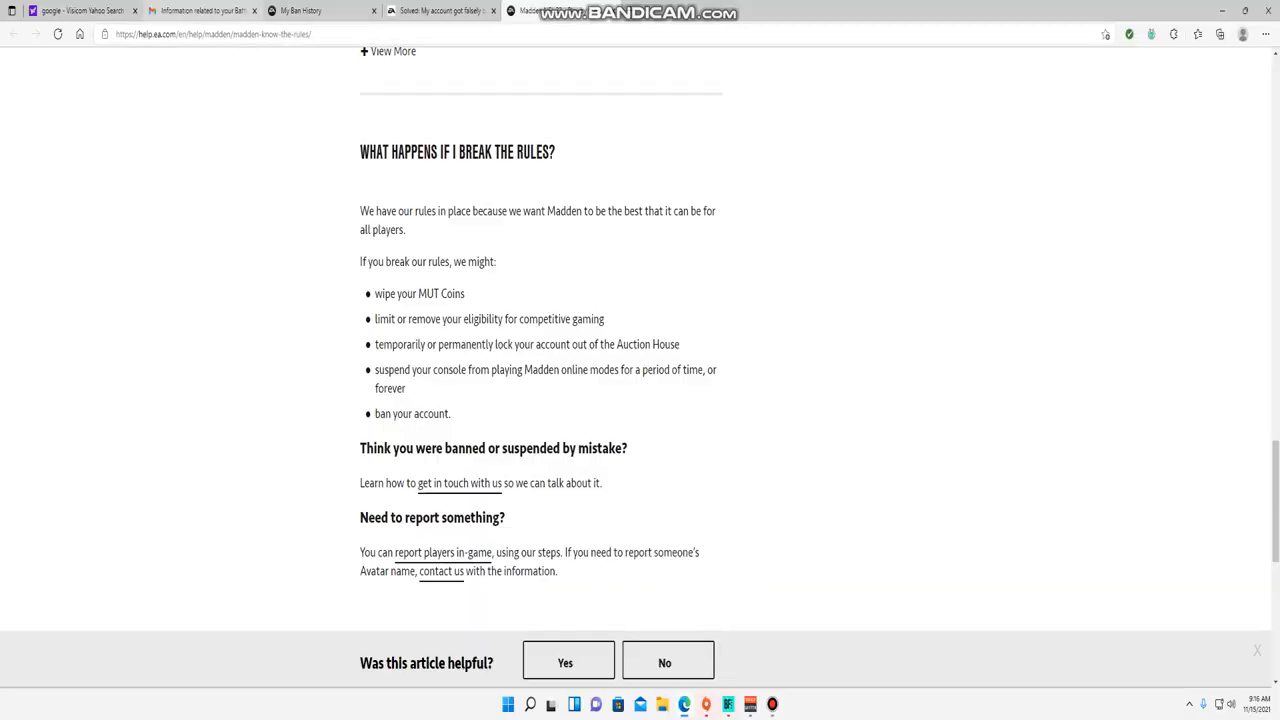
{"action": "left_click", "coordinate": [207, 11]}
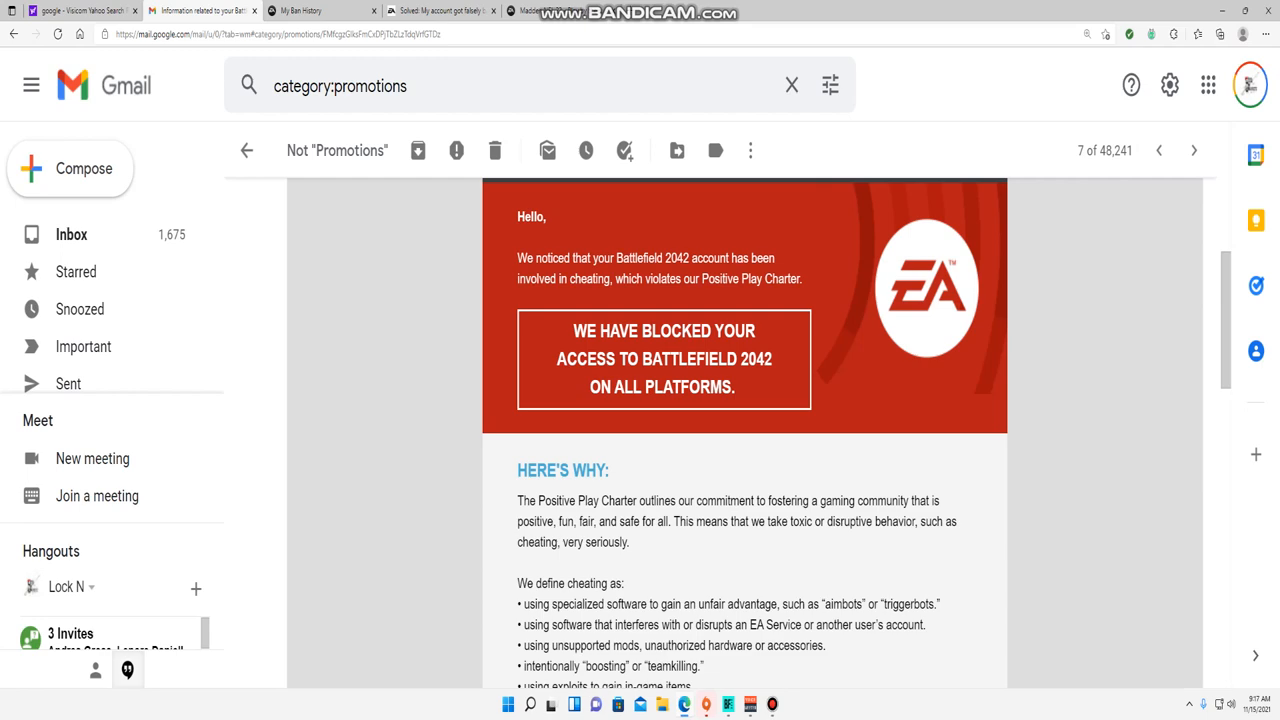
{"action": "scroll", "scroll_direction": "down", "scroll_amount": 3}
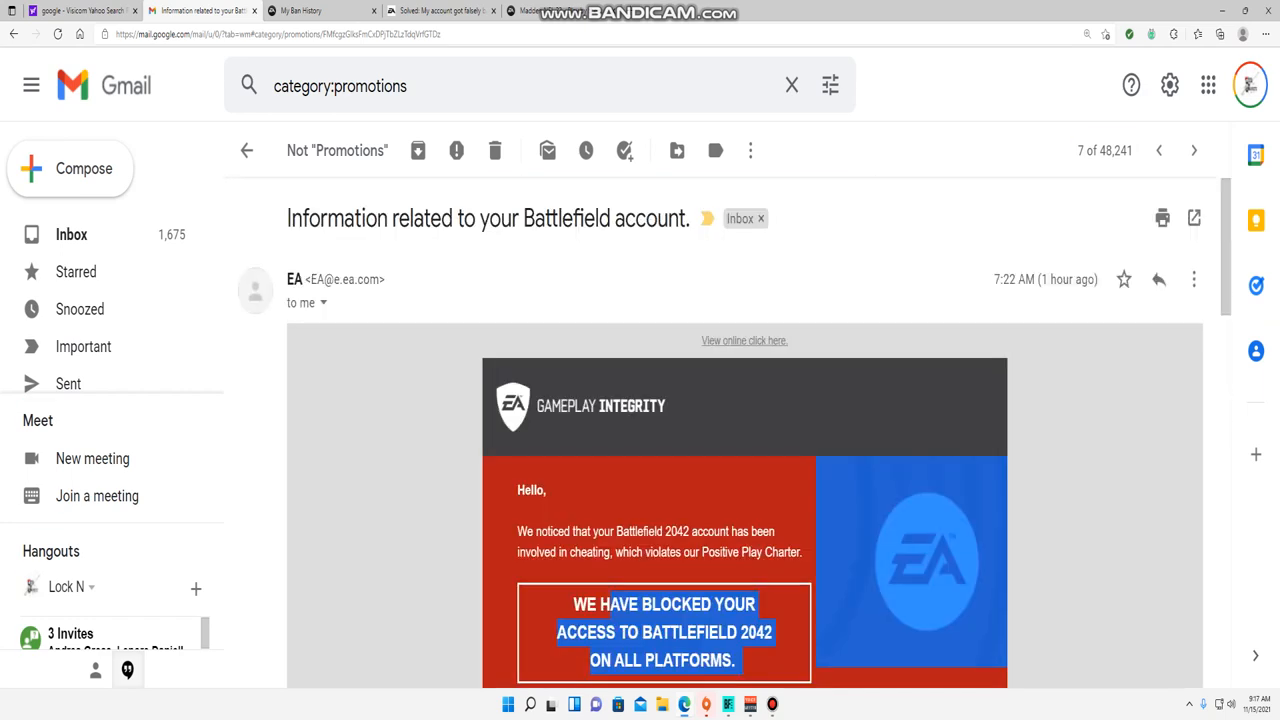
{"action": "scroll", "scroll_direction": "down", "scroll_amount": 3}
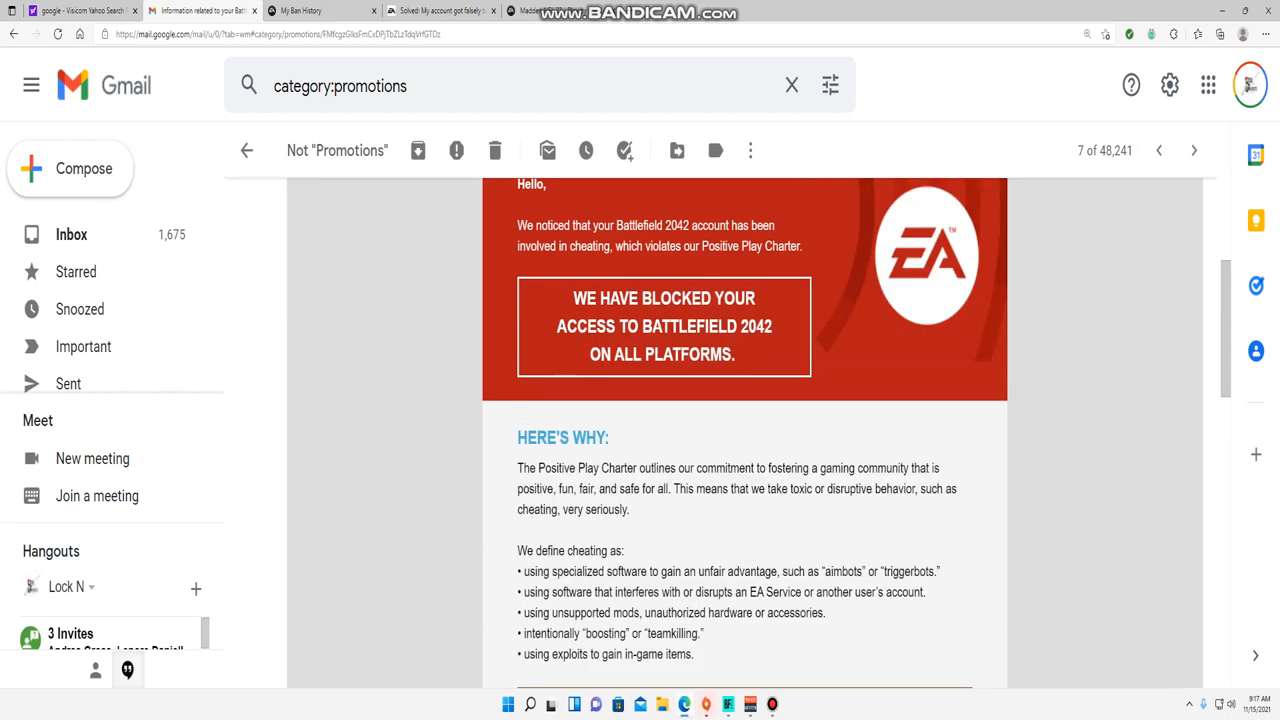
{"action": "scroll", "scroll_direction": "down", "scroll_amount": 3}
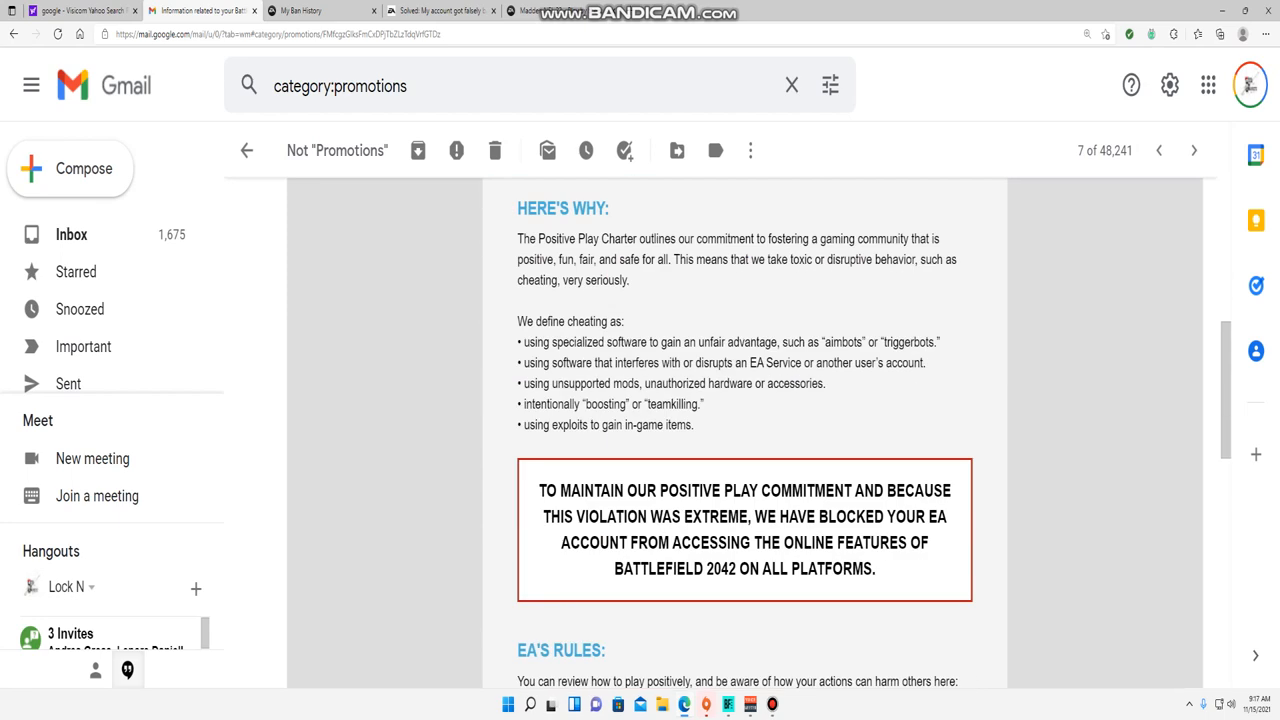